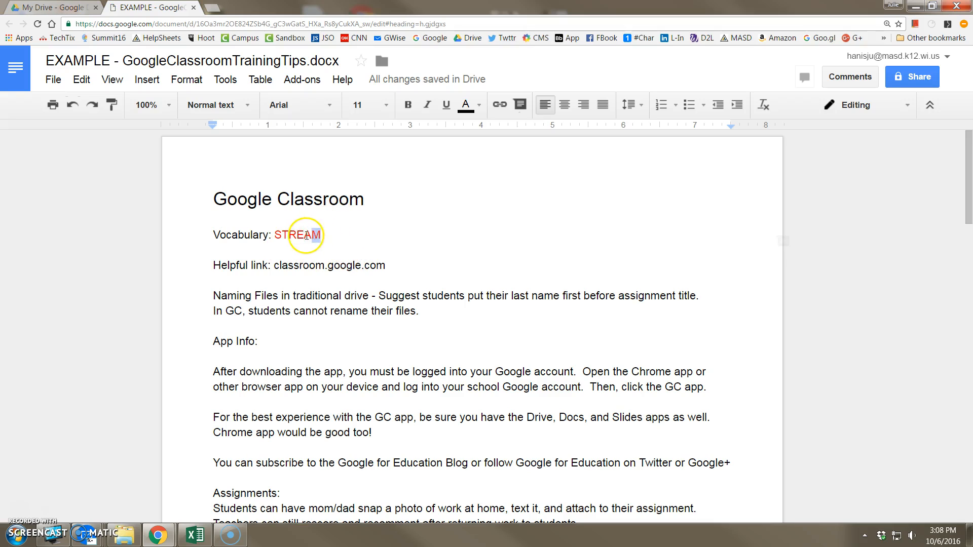
# - Recolor the vocabulary word STREAM from red to purple via the toolbar text colour
pyautogui.doubleClick(297, 235)
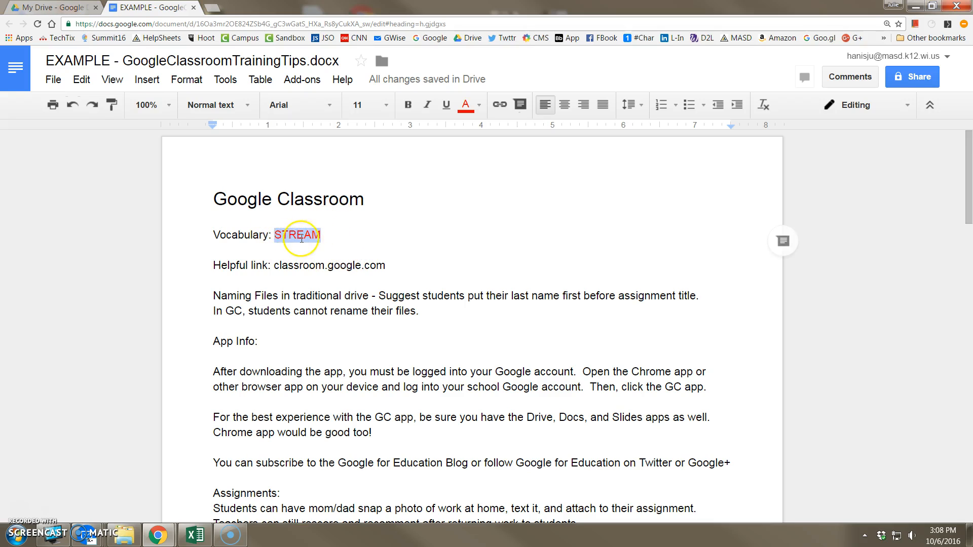
pyautogui.click(465, 104)
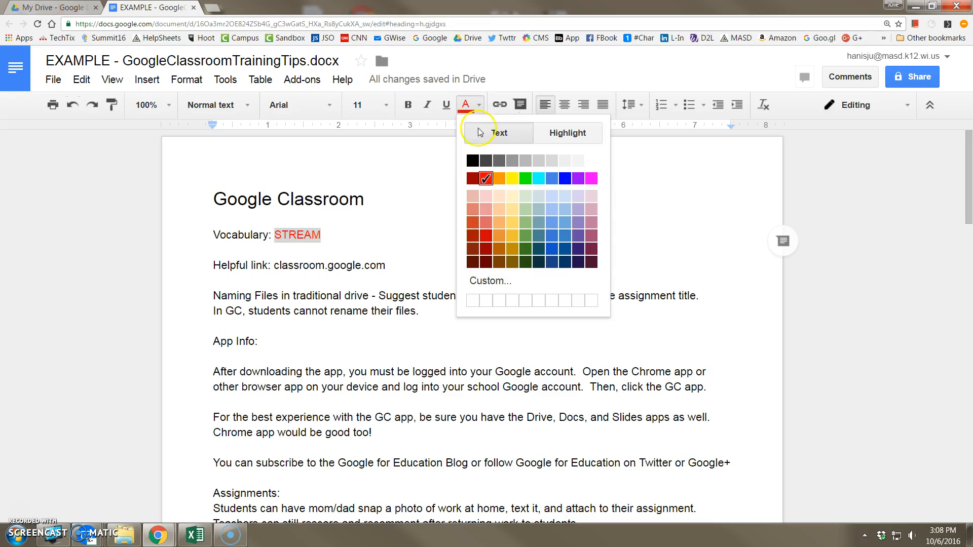
pyautogui.click(565, 178)
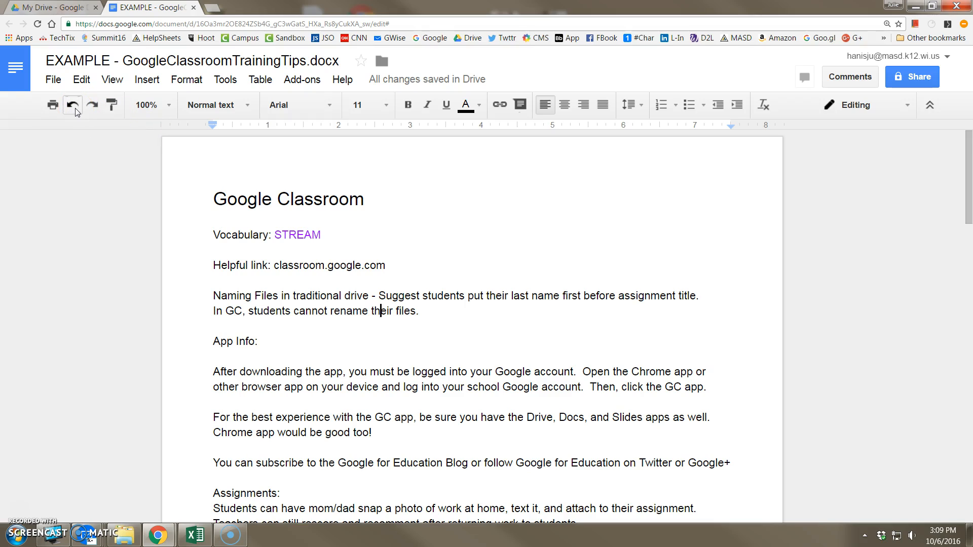
pyautogui.click(73, 104)
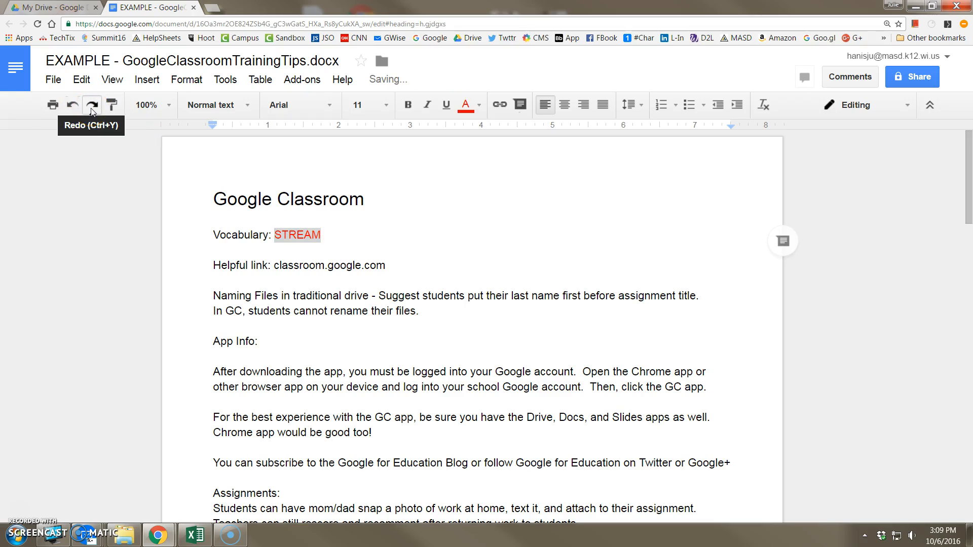
pyautogui.click(90, 104)
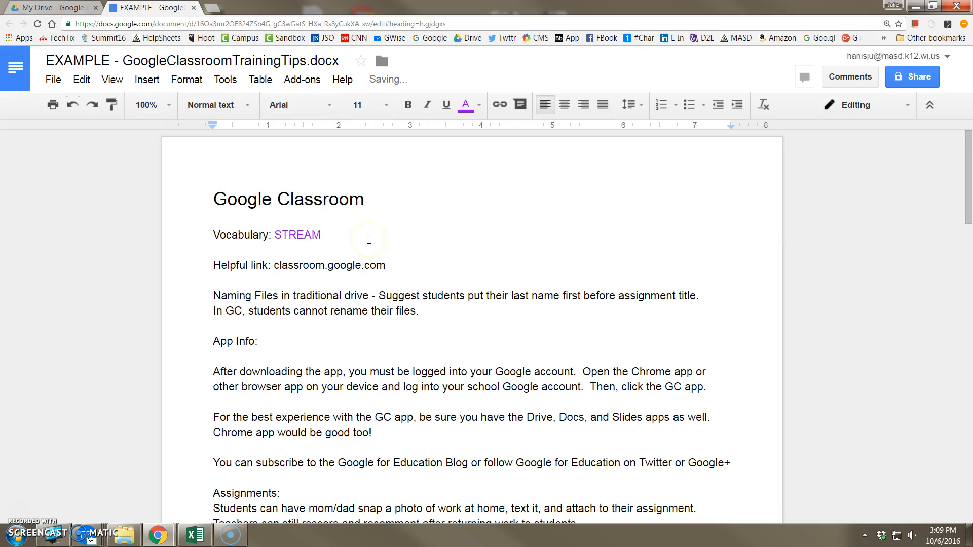
pyautogui.doubleClick(297, 234)
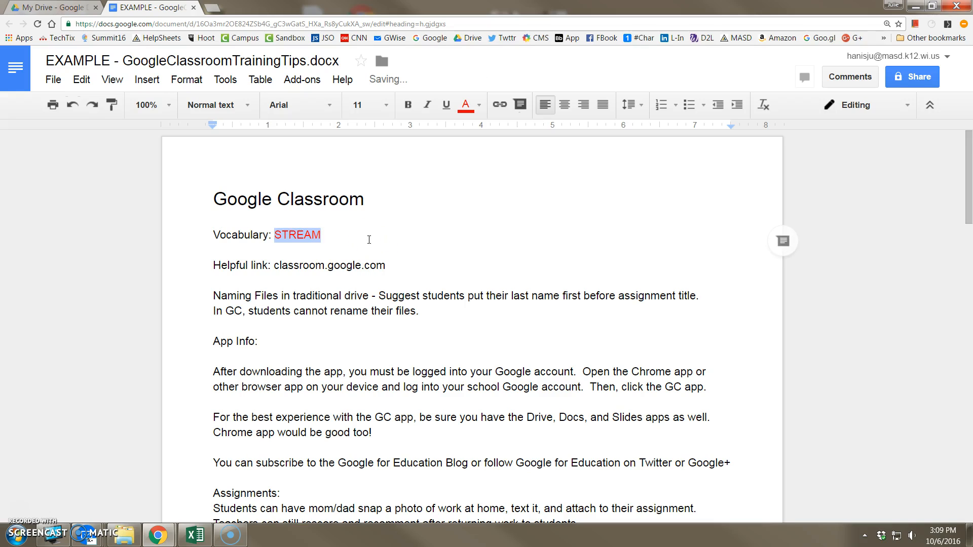
pyautogui.click(465, 105)
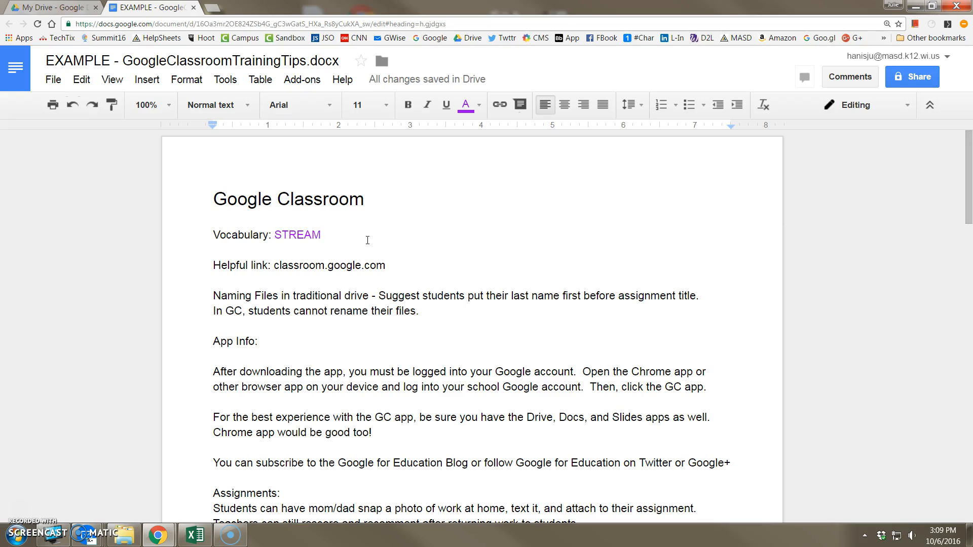
# - Paste the Vocabulary: STREAM line after App Info: and add 'Helpful link: classroom.google.com'
pyautogui.click(81, 79)
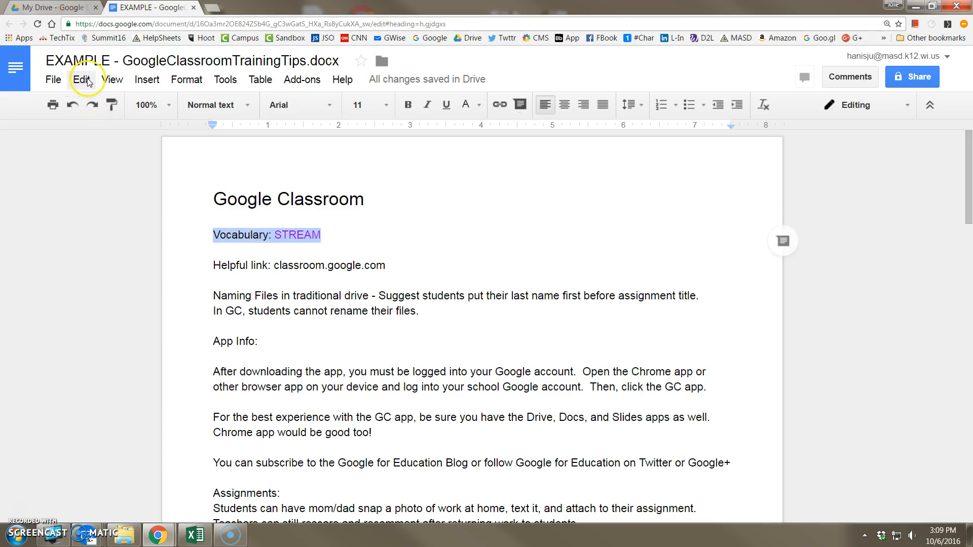
pyautogui.moveTo(299, 234)
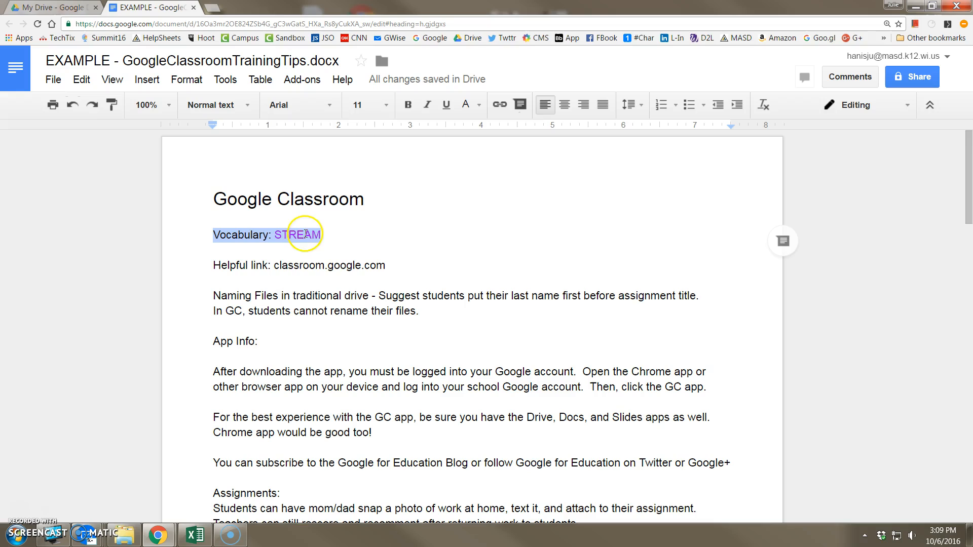
pyautogui.click(81, 79)
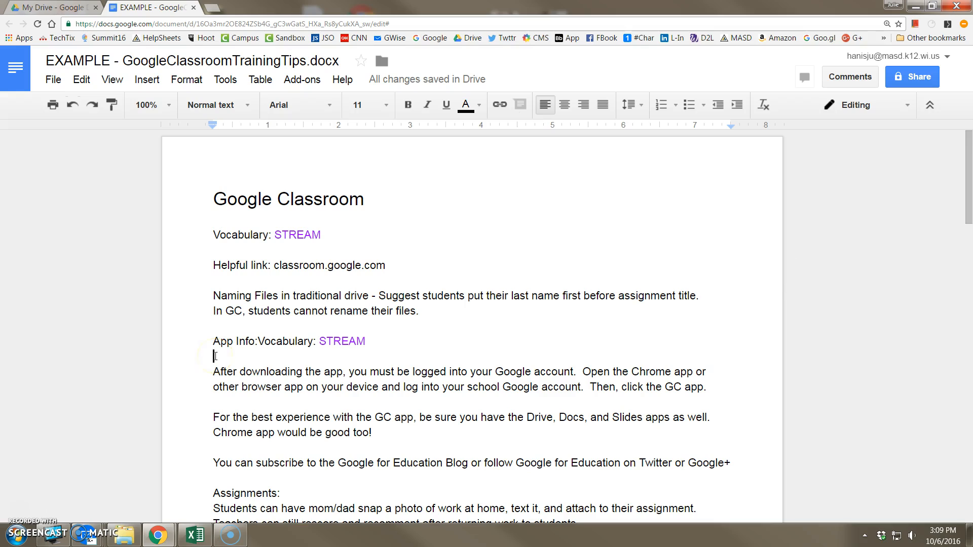
pyautogui.write('Helpful link: classroom.google.com')
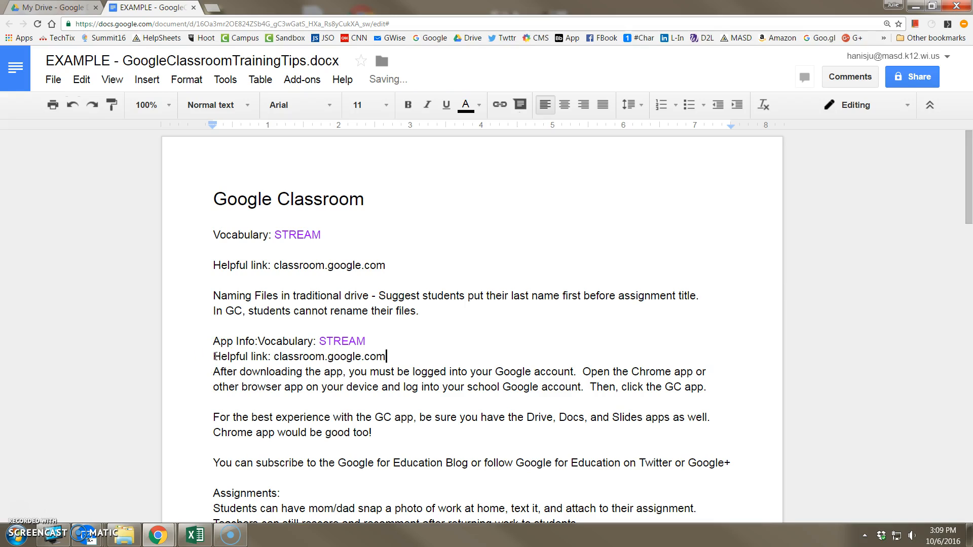
pyautogui.moveTo(96, 155)
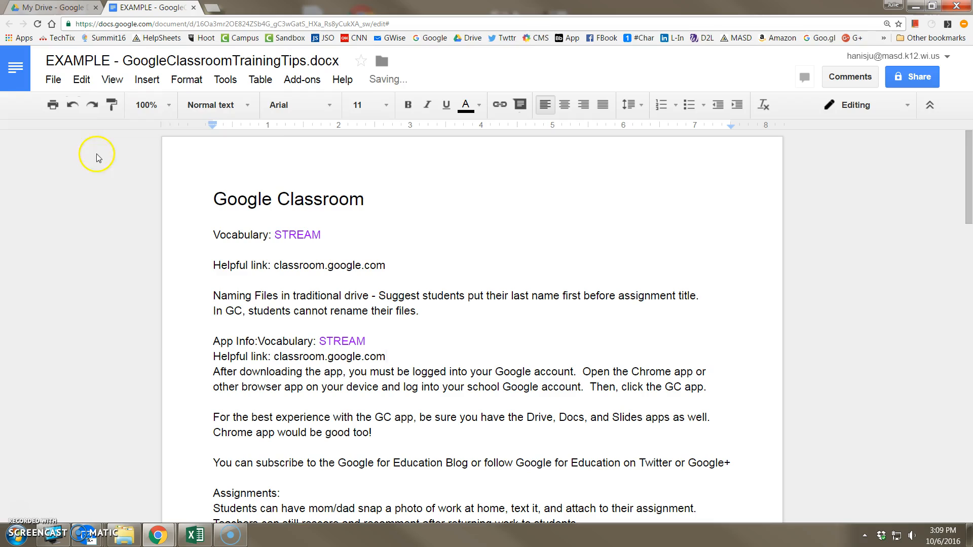
pyautogui.click(81, 79)
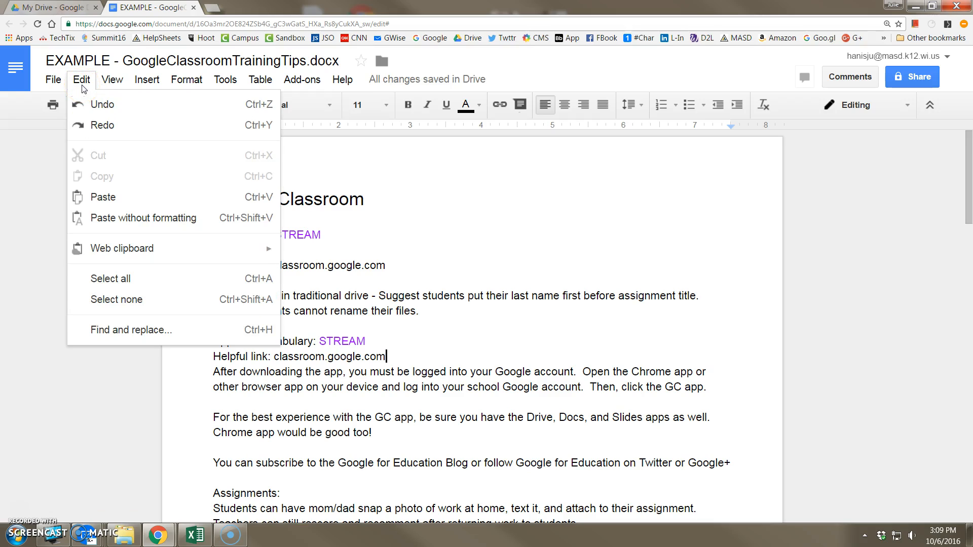
pyautogui.moveTo(137, 329)
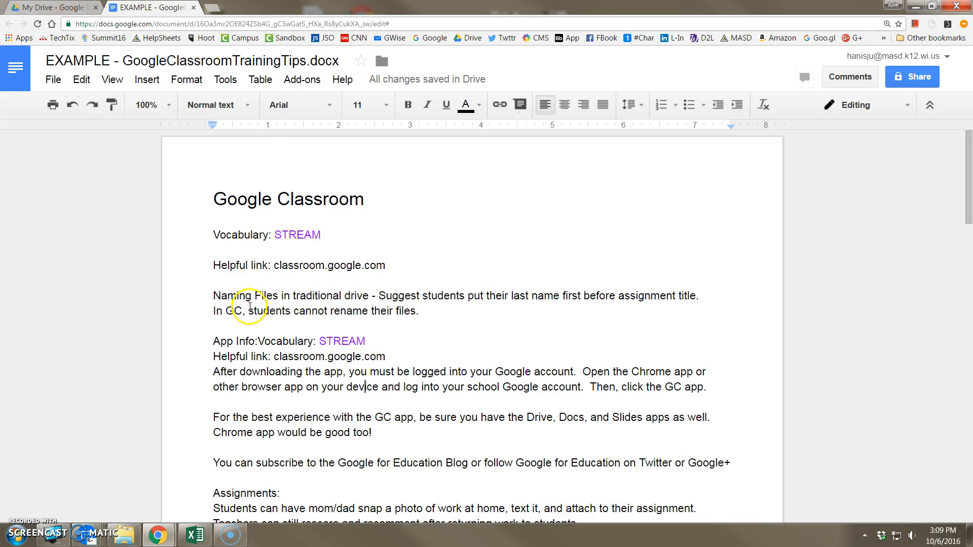
pyautogui.doubleClick(230, 312)
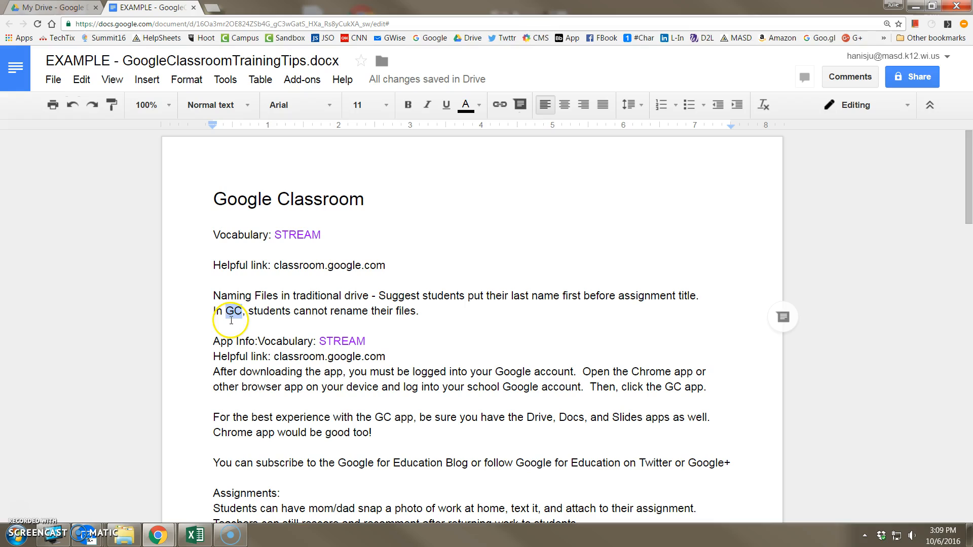
pyautogui.doubleClick(233, 311)
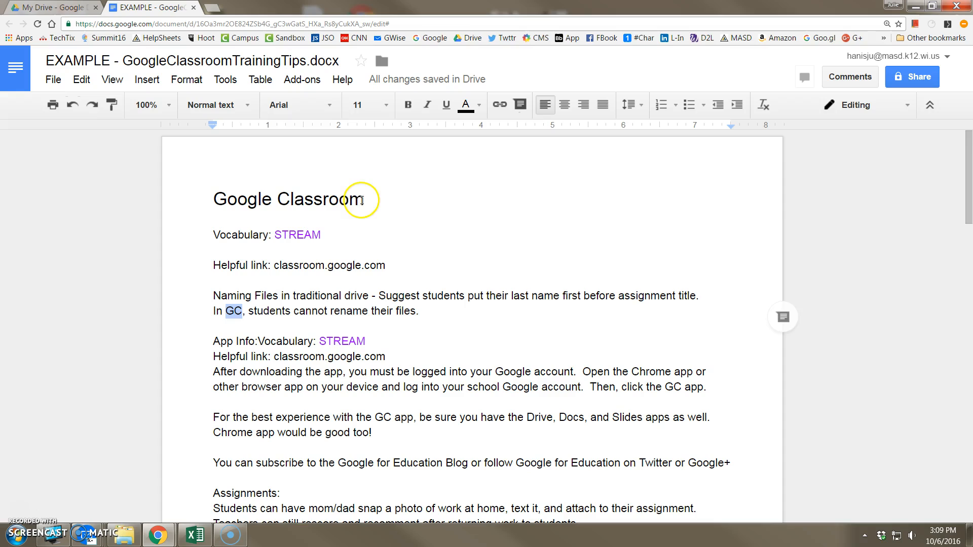
pyautogui.tripleClick(289, 200)
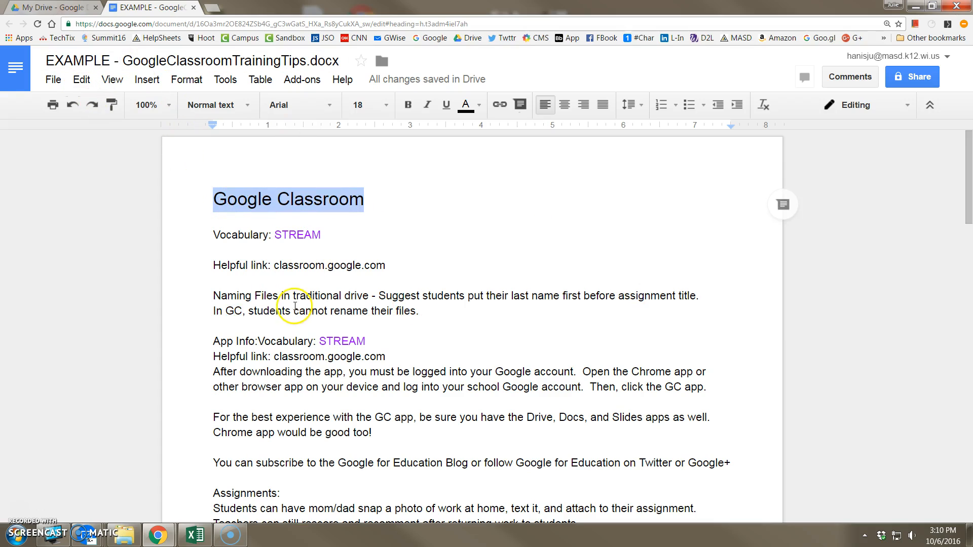
# - Find and replace all GC occurrences with Google Classroom across the document
pyautogui.click(81, 79)
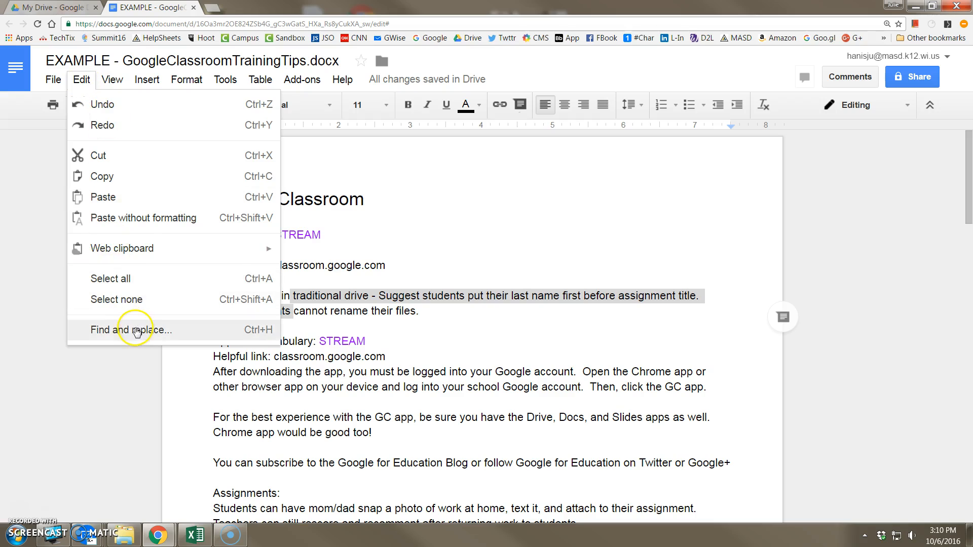
pyautogui.click(130, 329)
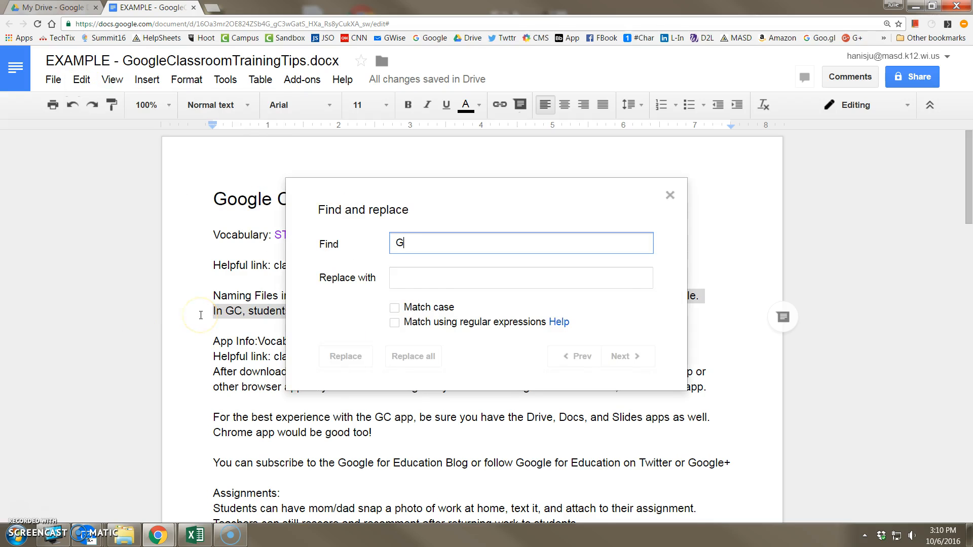
pyautogui.write('C')
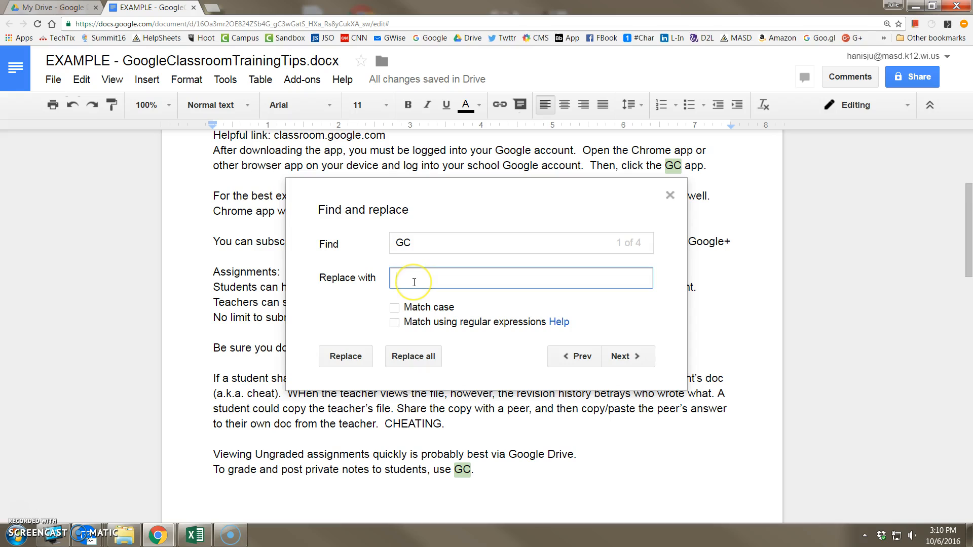
pyautogui.write('Google Classroom')
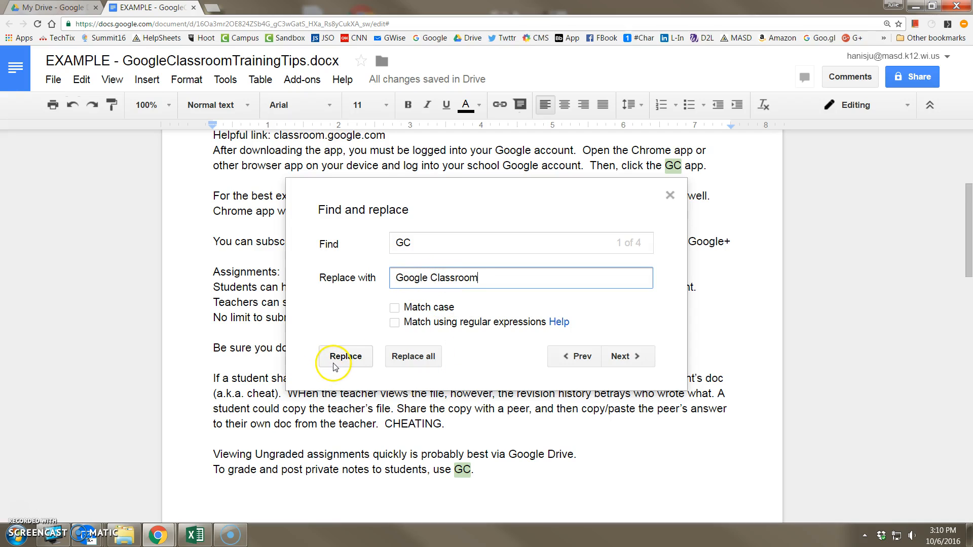
pyautogui.click(345, 356)
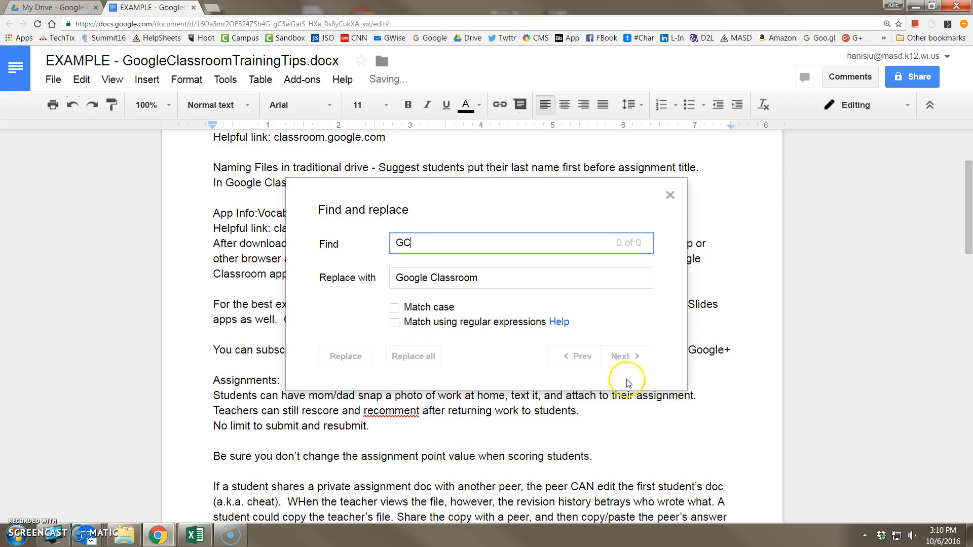
pyautogui.click(668, 195)
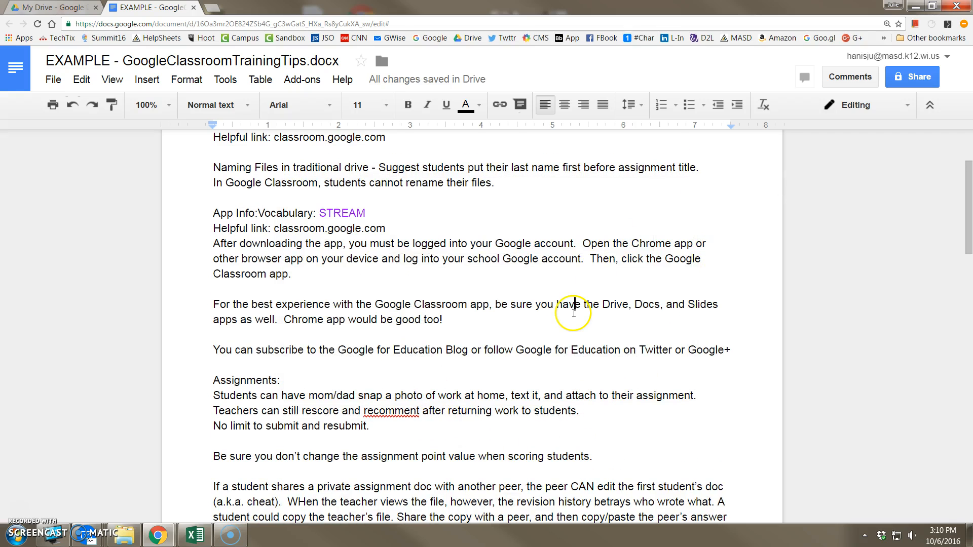